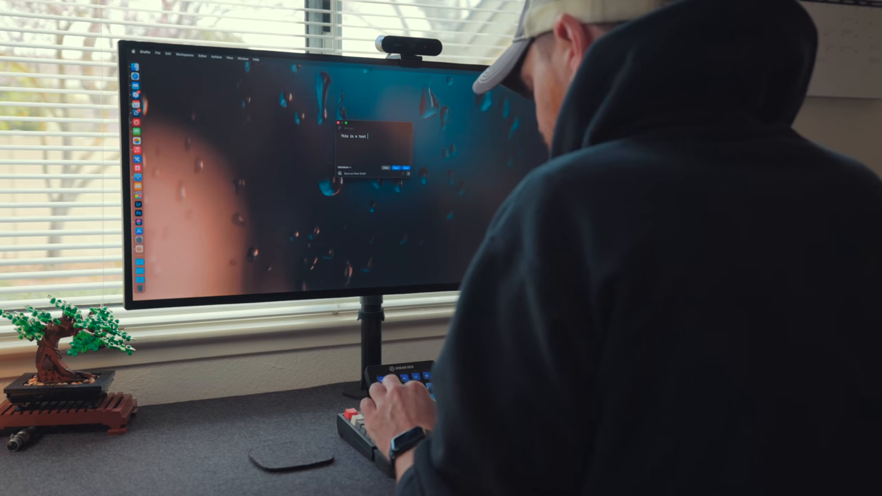
Search the actions for 'draft for' to locate the Draft Link shortcut.
text(draft for)
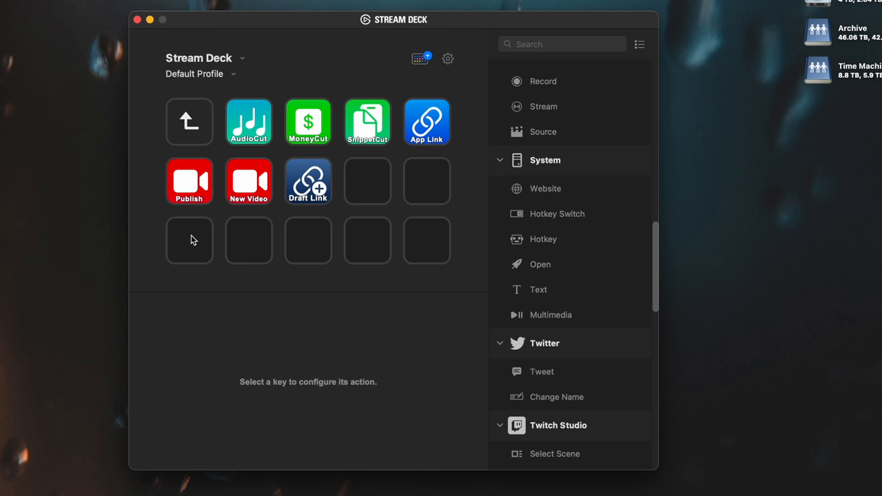
Clear the action search and create a new blank profile, Profile 1.
text(folder)
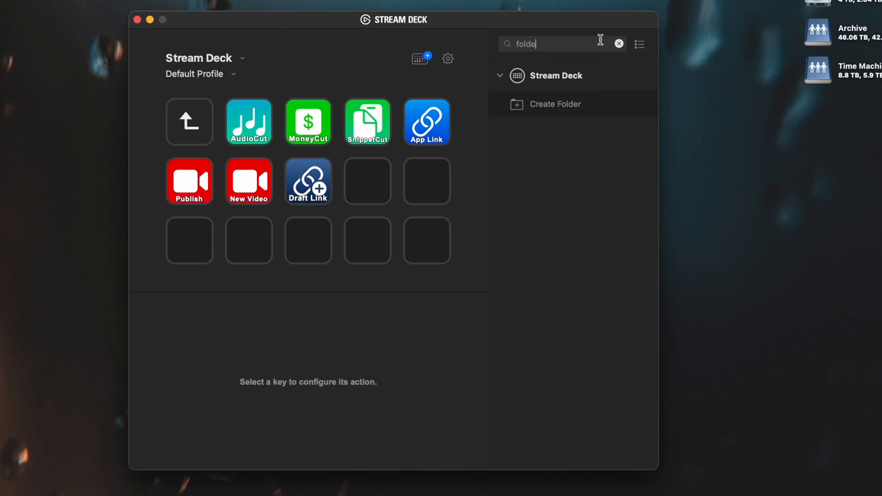
click(555, 105)
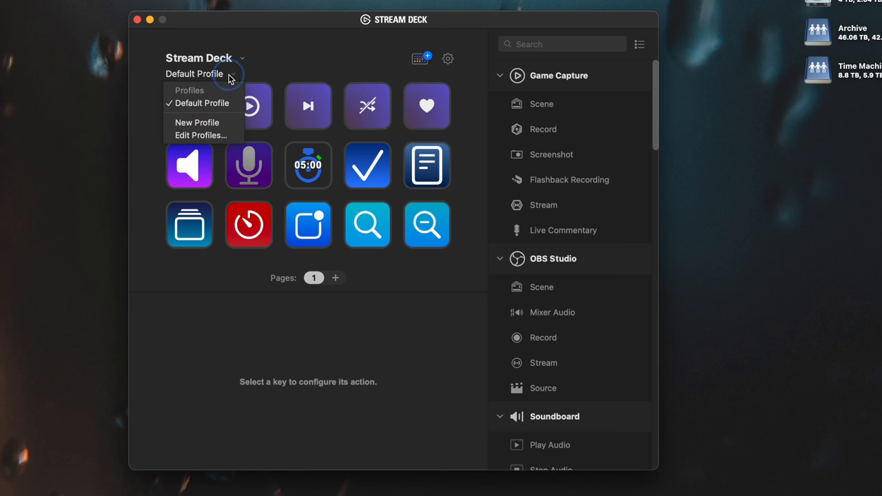
mouse_move(218, 127)
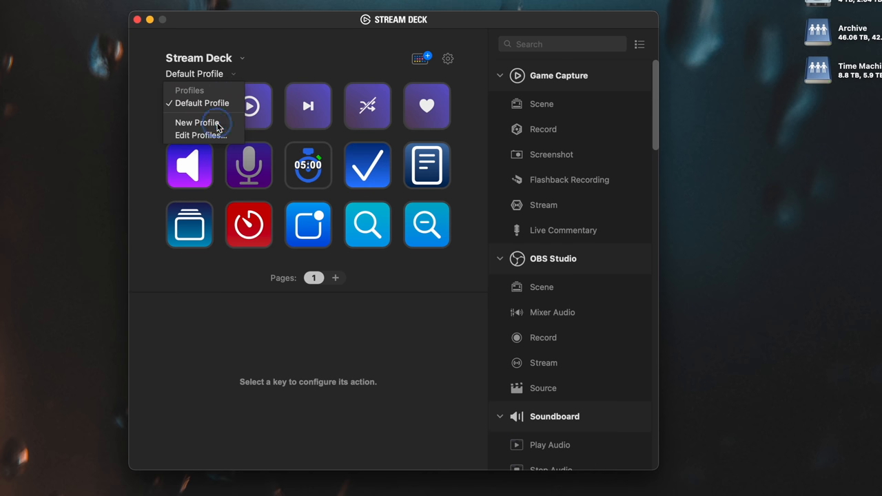
click(196, 123)
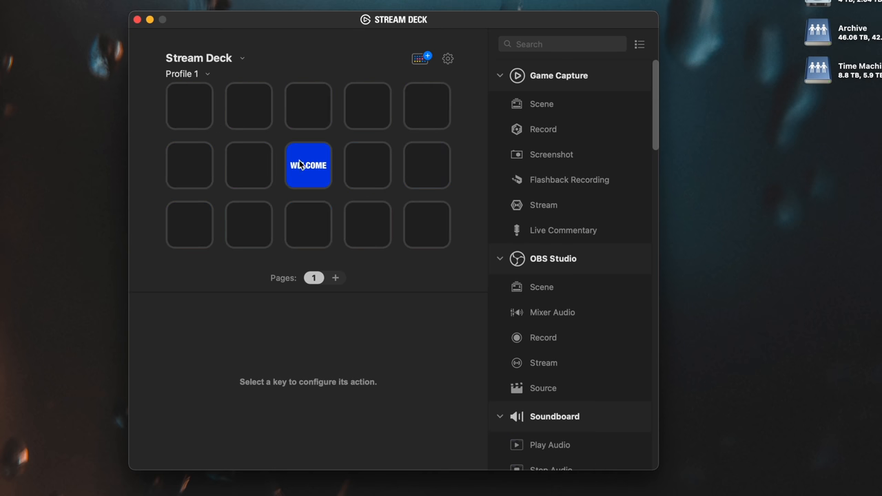
Bring up Edit Profiles to reach the Preferences > Profiles settings.
click(188, 74)
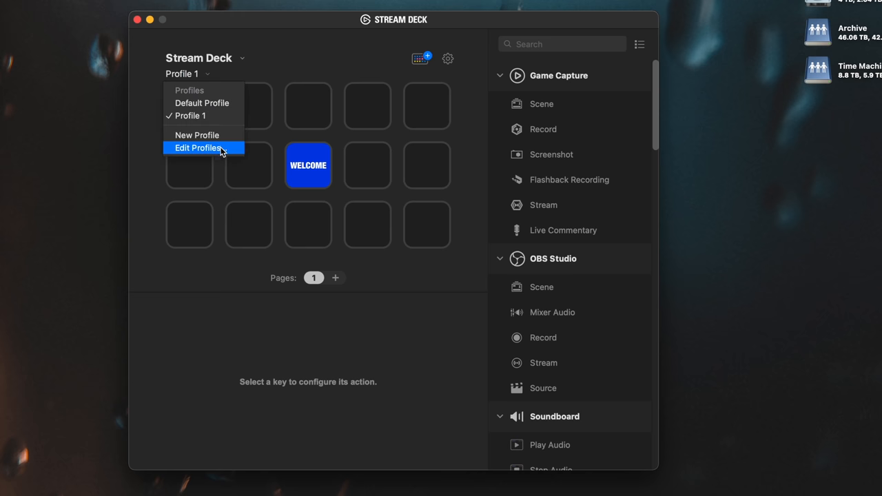
click(198, 147)
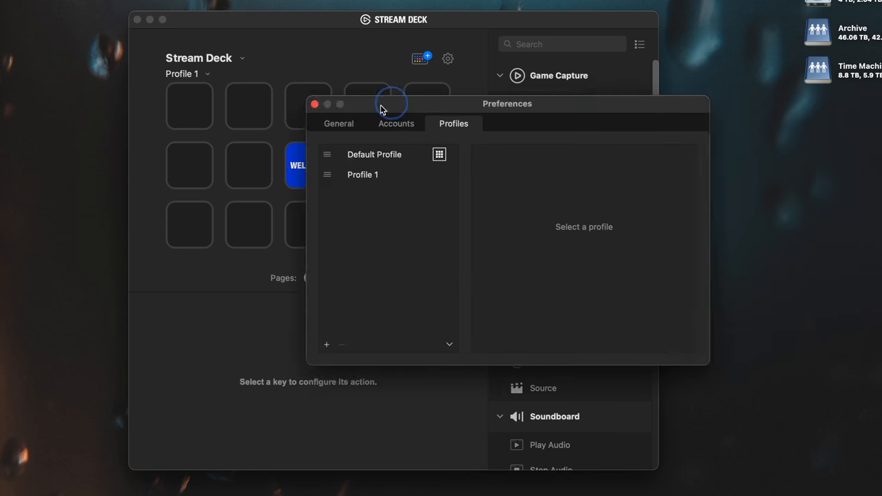
Set Profile 1 to switch on automatically when Final Cut Pro is in the foreground.
click(363, 174)
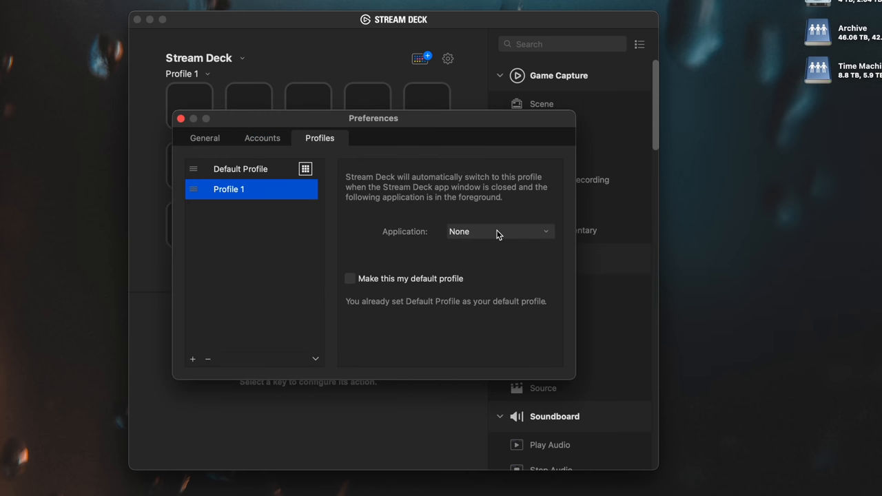
click(499, 232)
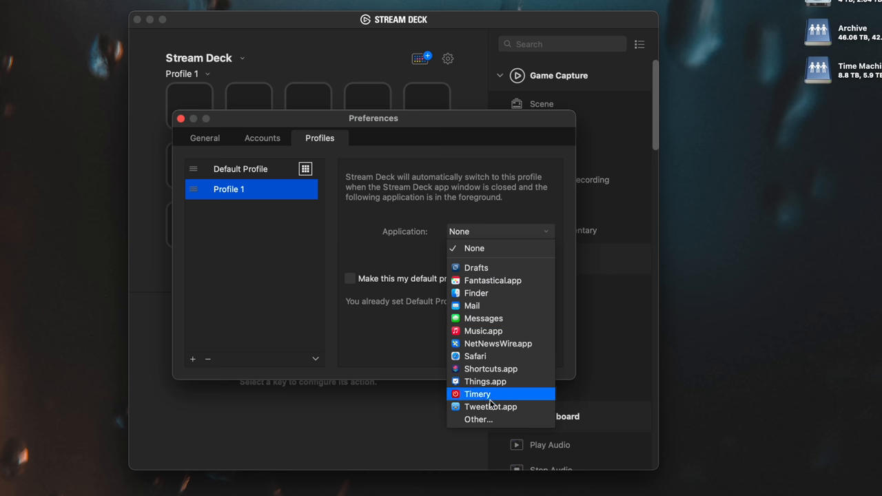
click(478, 419)
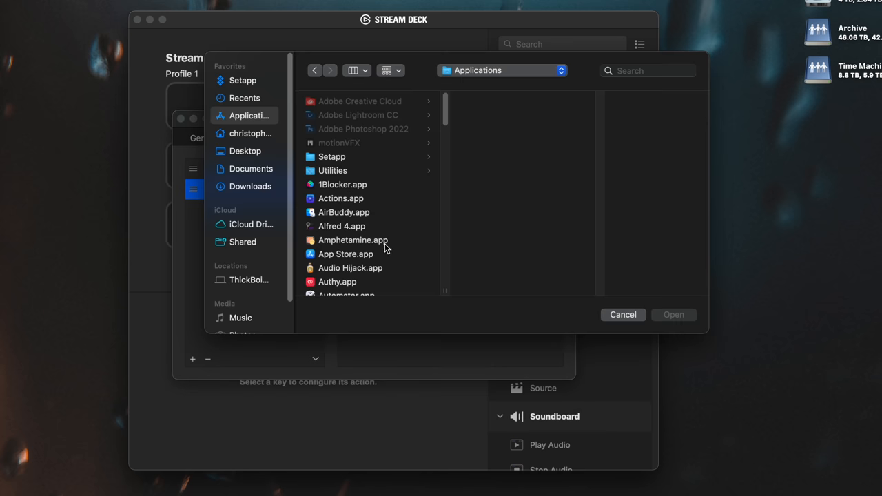
click(344, 237)
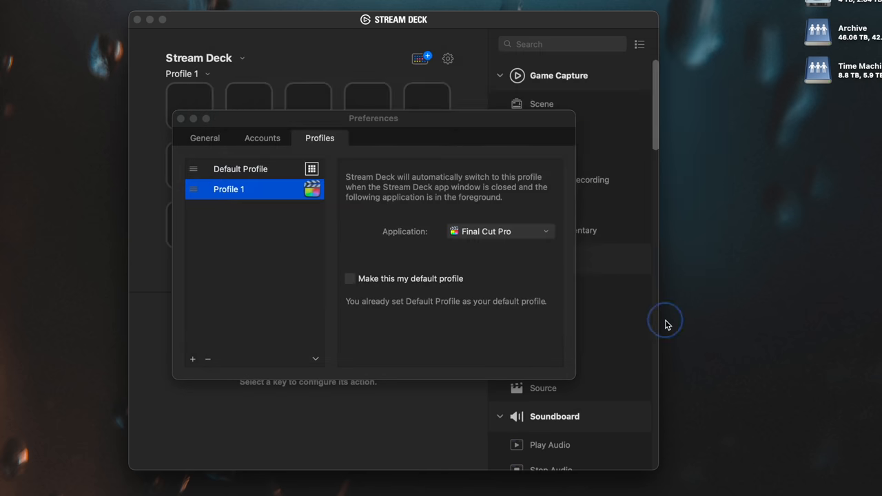
mouse_move(353, 205)
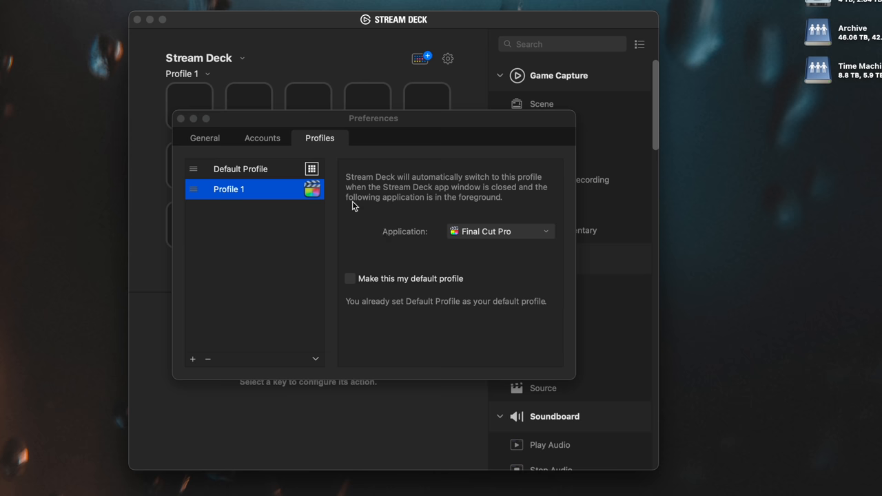
Review Default Profile's settings and add another profile, Profile 2.
click(239, 169)
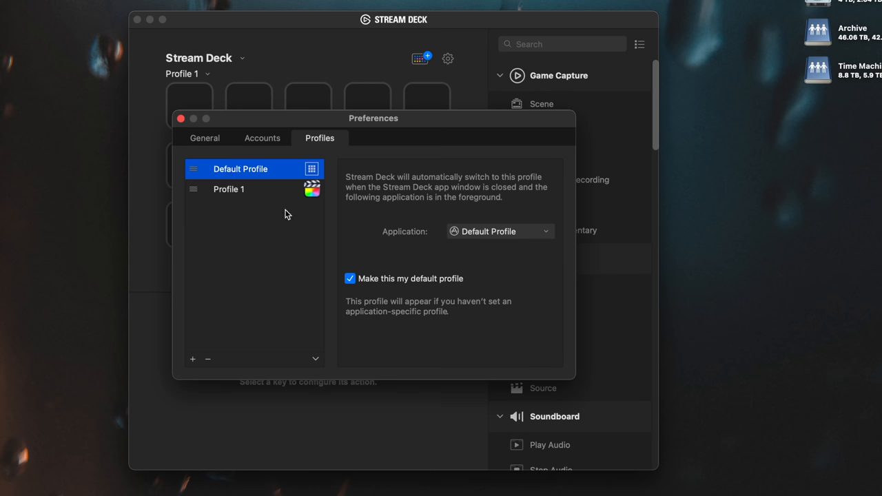
click(193, 359)
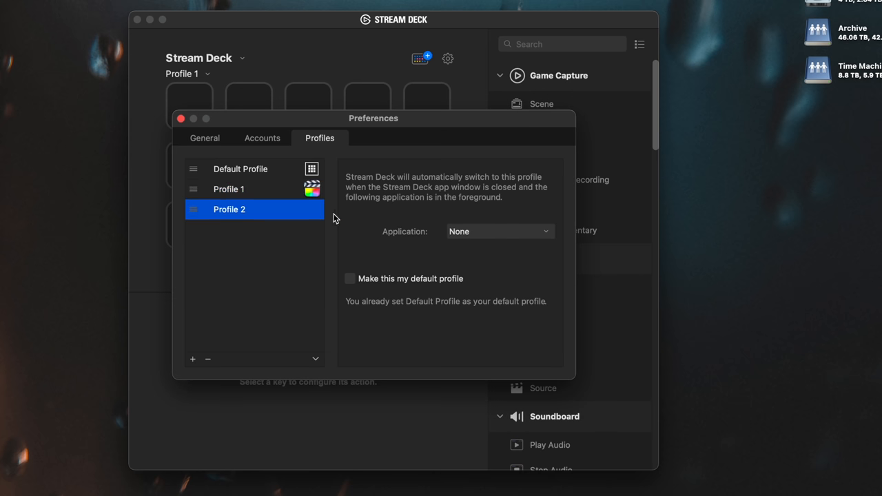
click(499, 231)
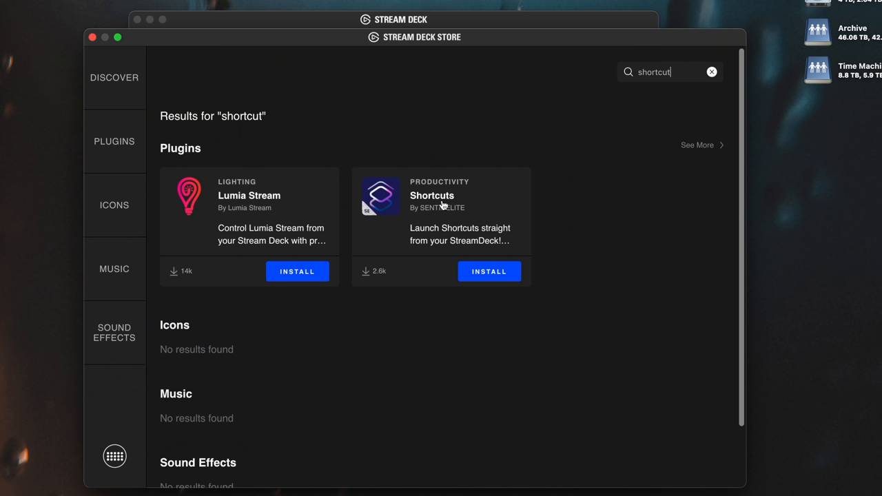
View the Shortcuts plugin by SENTINELITE and read down its overview page.
click(441, 206)
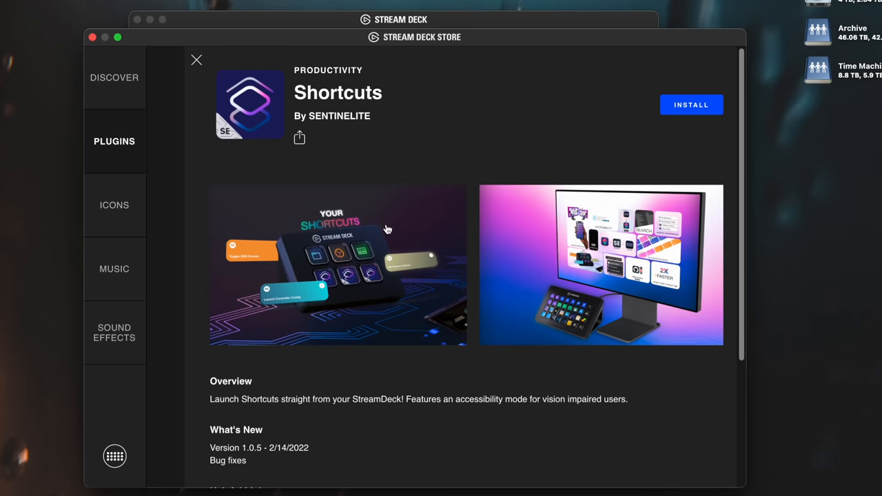
scroll(down, 3)
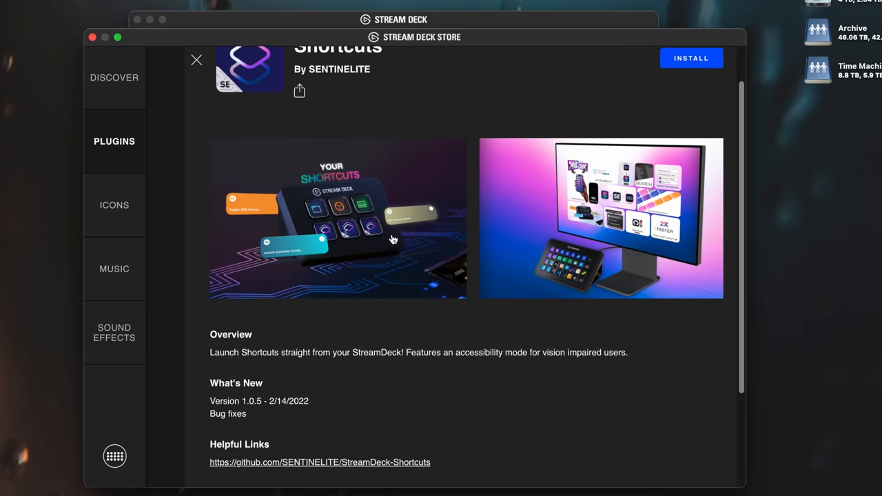
scroll(down, 3)
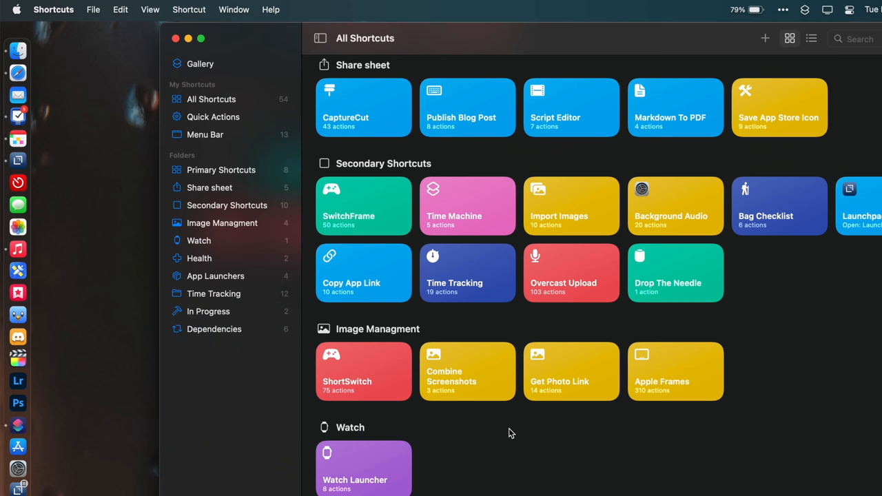
mouse_move(655, 290)
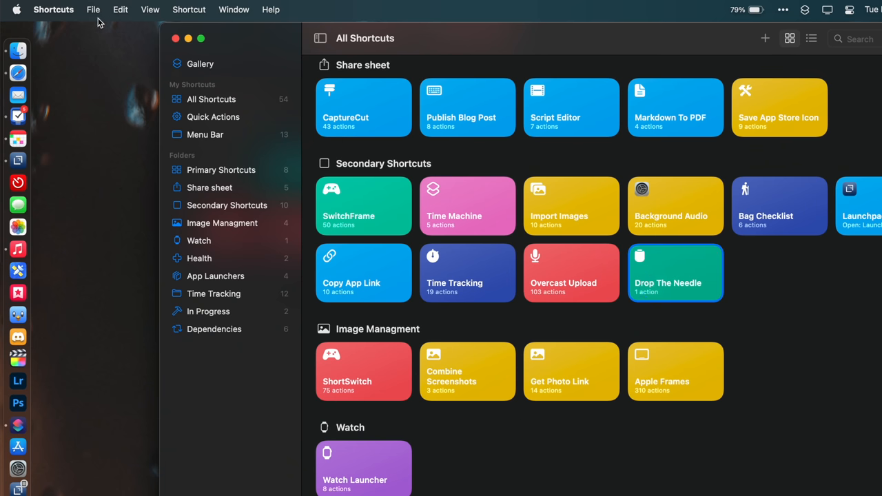
Use the Shortcuts File menu while browsing the shortcut library.
click(94, 9)
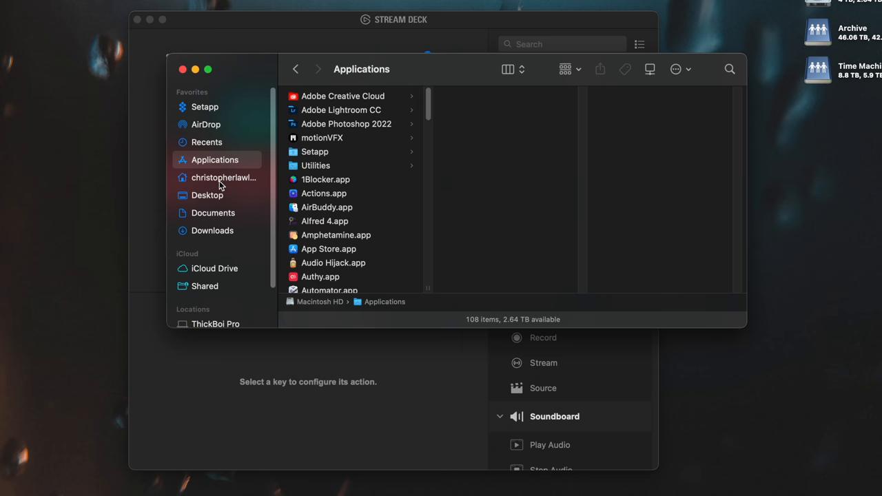
Show the home Applications folder of shortcut apps and preview Drop The Needle.app.
click(223, 177)
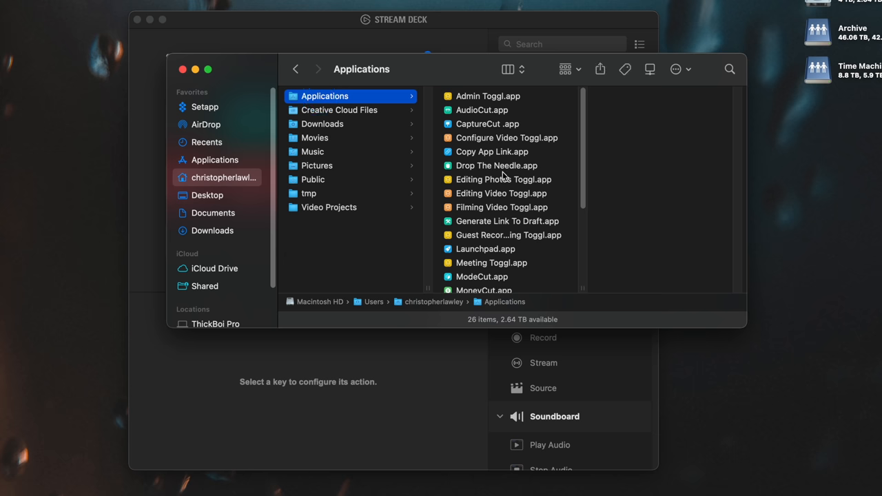
scroll(down, 3)
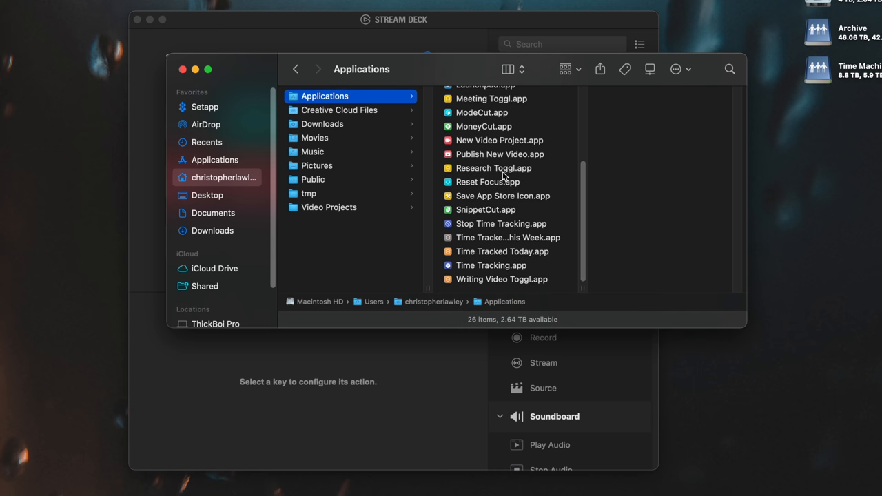
scroll(up, 3)
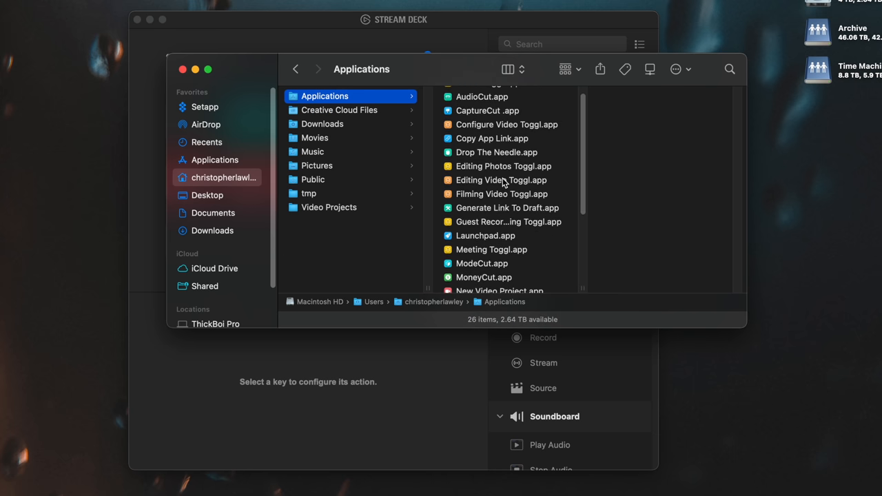
click(497, 152)
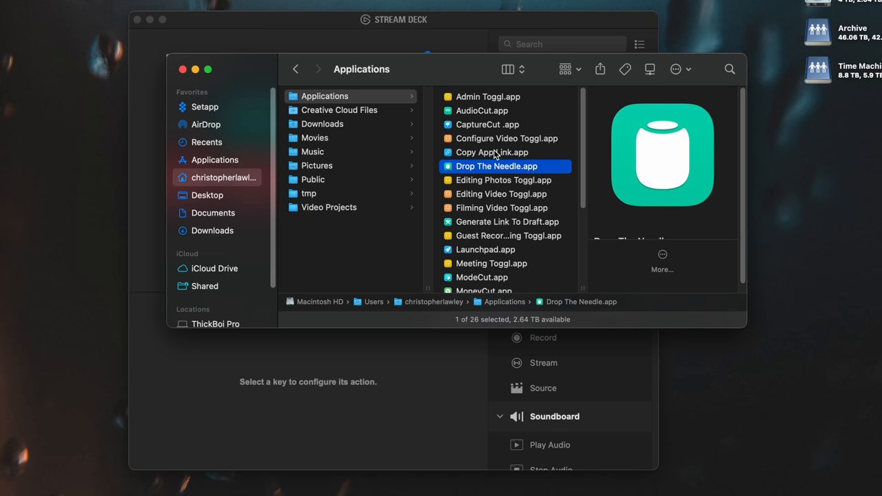
mouse_move(610, 167)
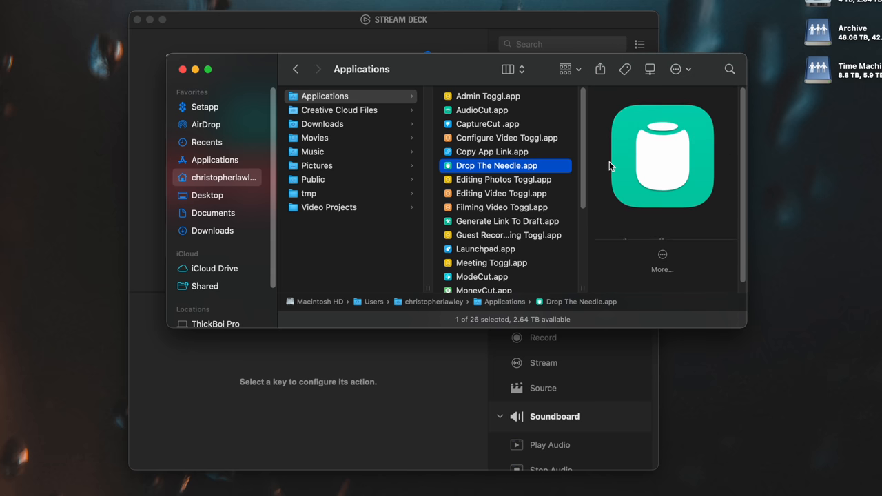
mouse_move(185, 76)
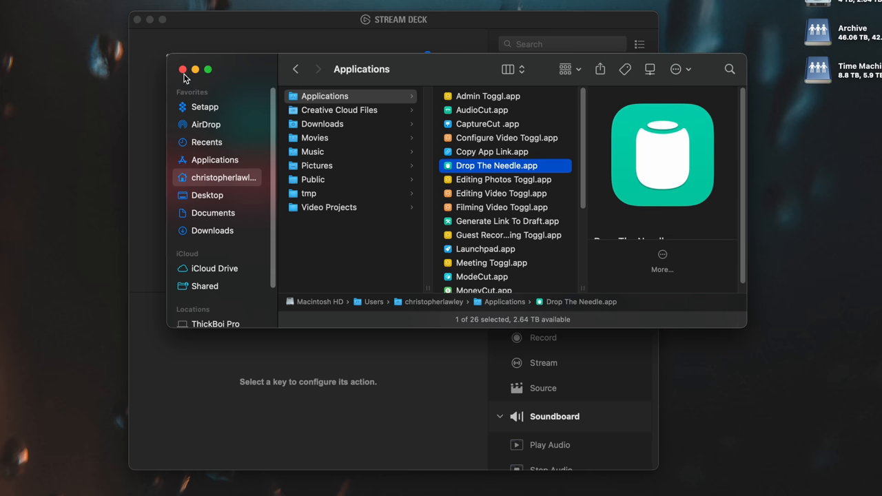
Close the Finder window and place a System: Open action on the last empty key.
click(182, 69)
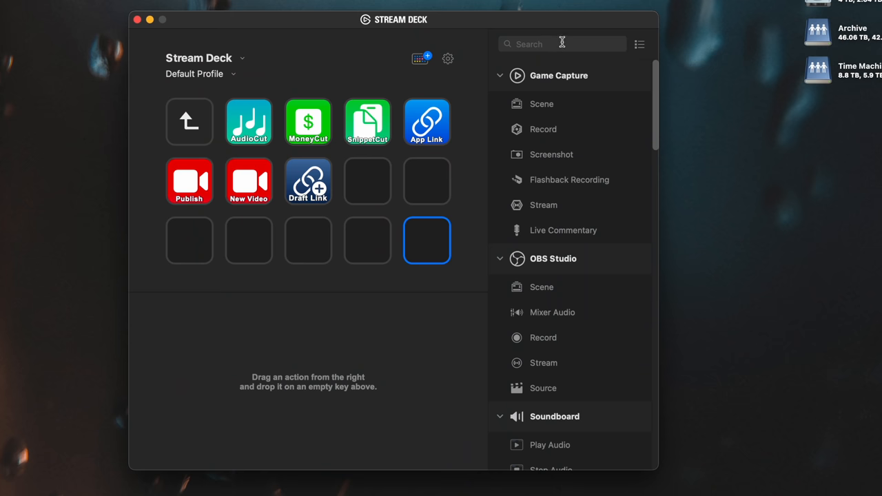
text(open)
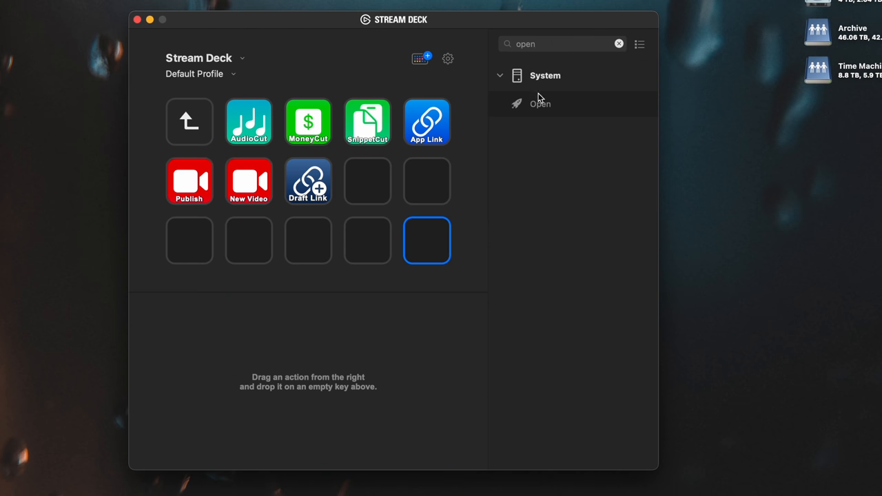
drag(540, 104, 428, 240)
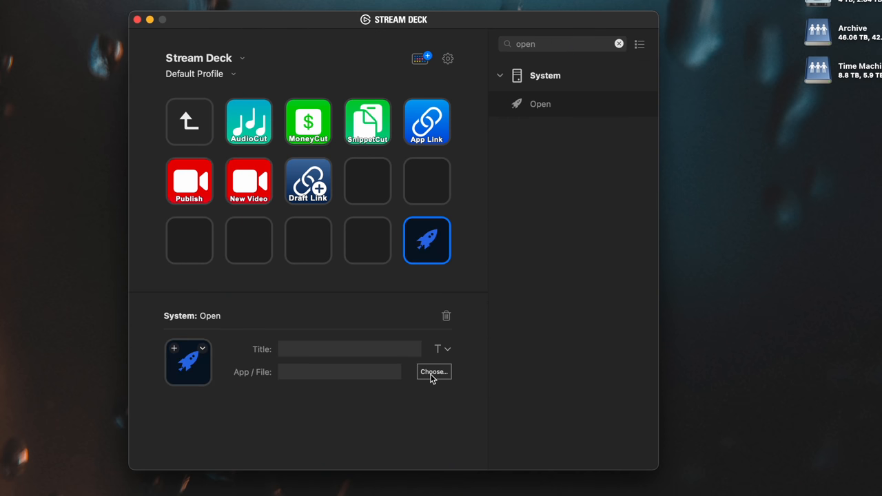
Point the key at ShortcutDroplet in Applications and remove its title text.
click(433, 372)
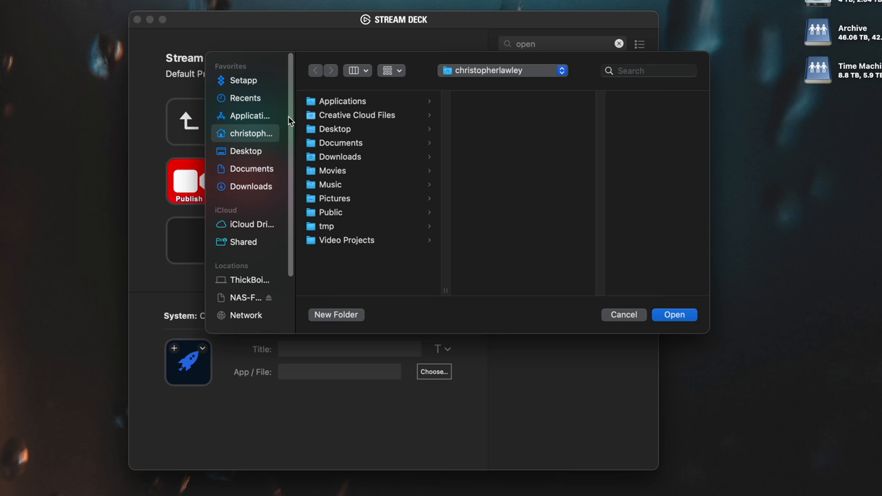
click(342, 102)
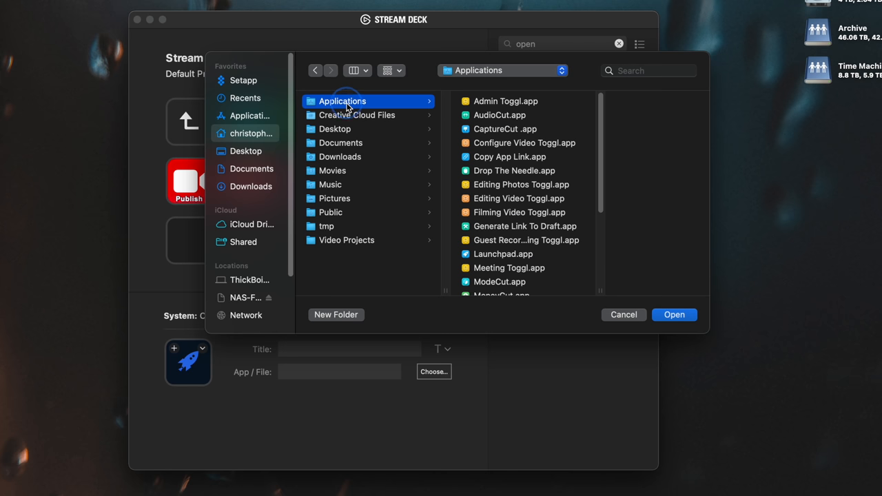
click(467, 171)
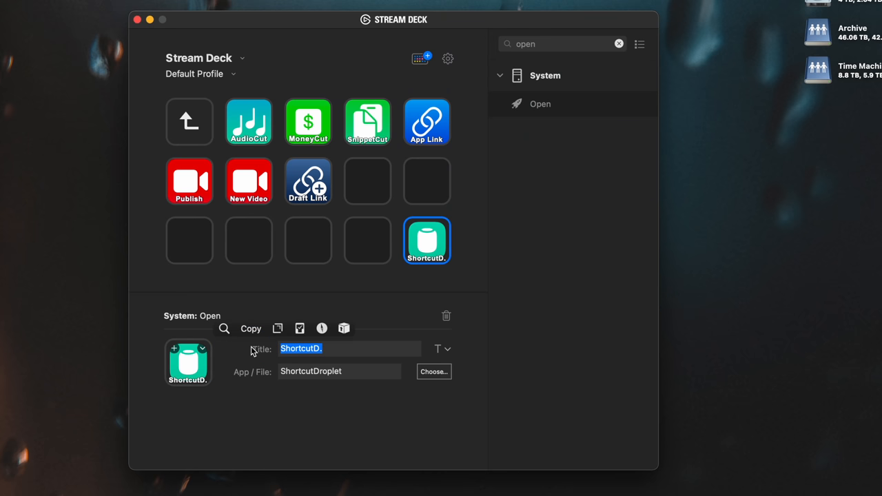
key(Delete)
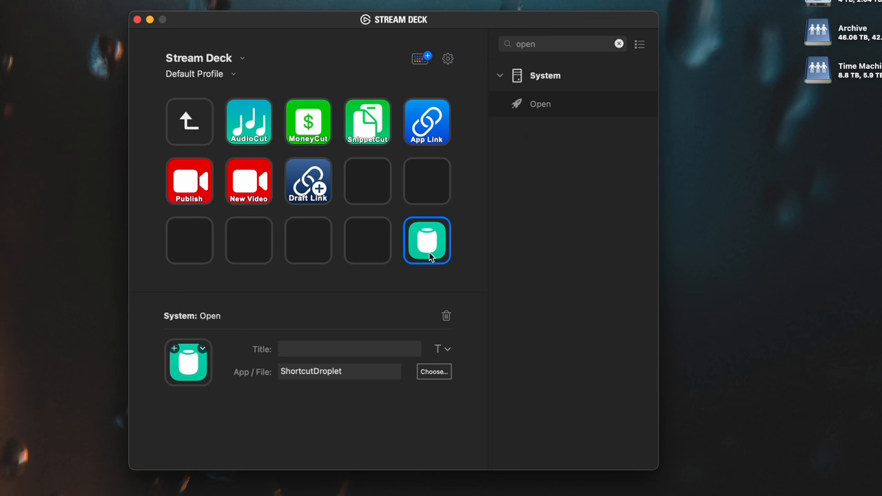
drag(428, 240, 367, 182)
text(tog)
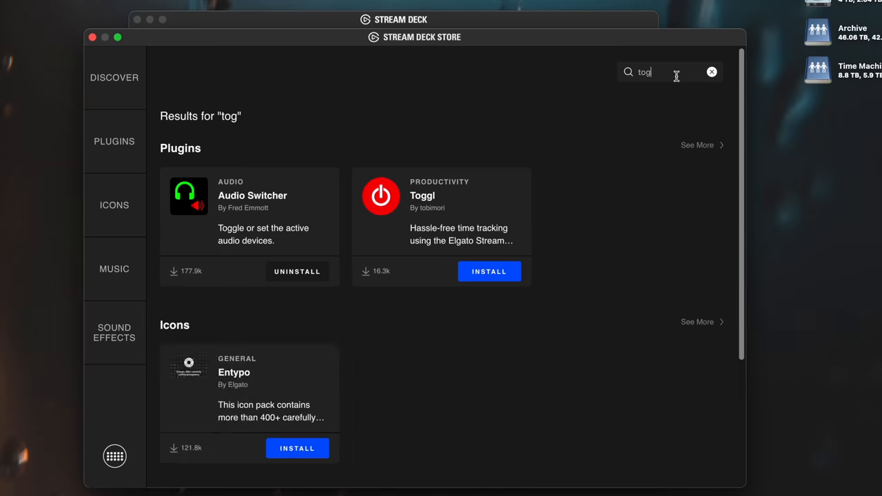
View the Toggl plugin by tobimori from the store search results.
click(442, 207)
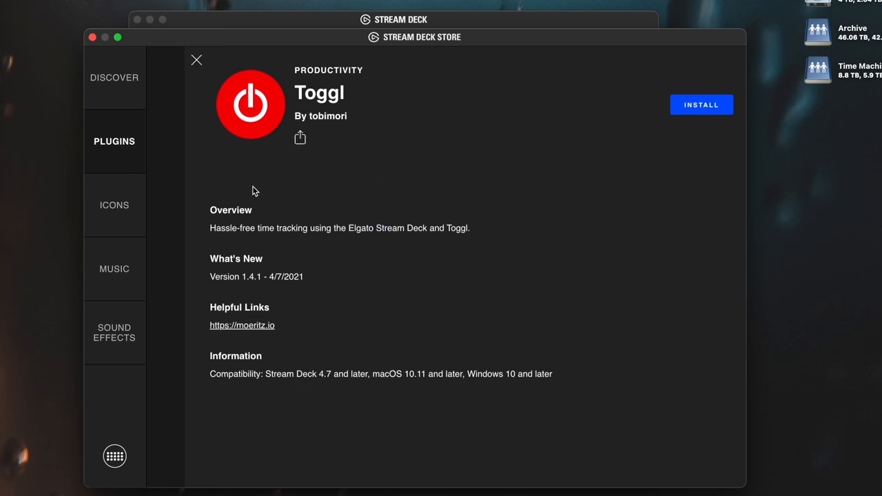
mouse_move(452, 301)
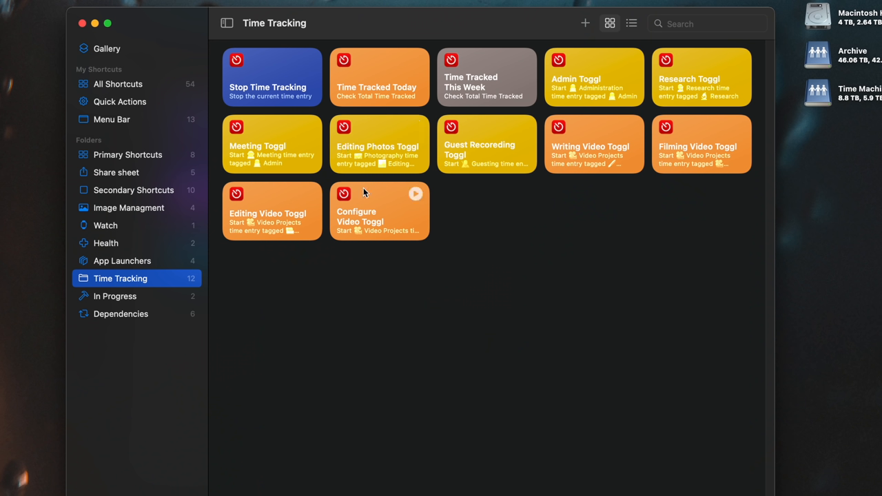
mouse_move(591, 301)
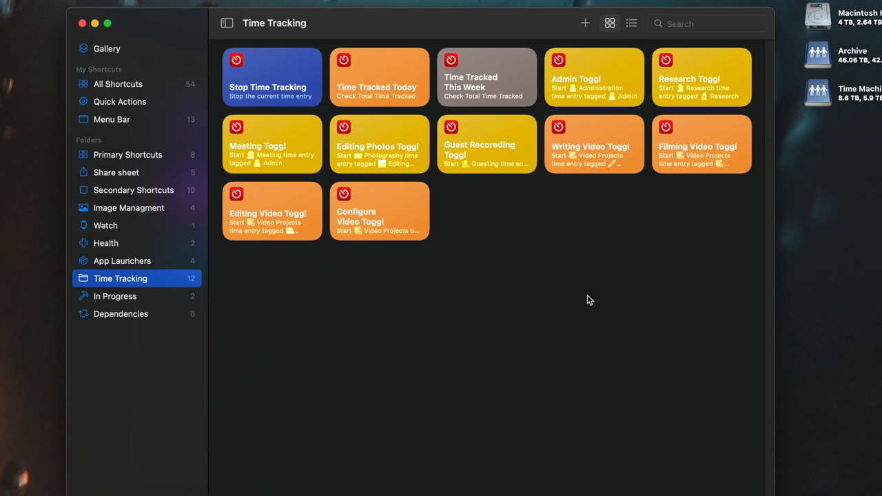
Edit Writing Video Toggl and reveal the Start action's workspace and start-time options.
double_click(595, 145)
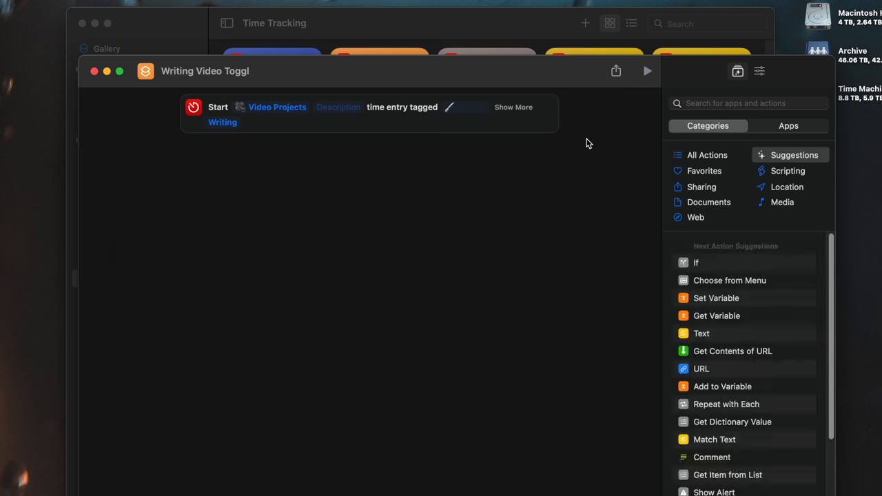
click(513, 108)
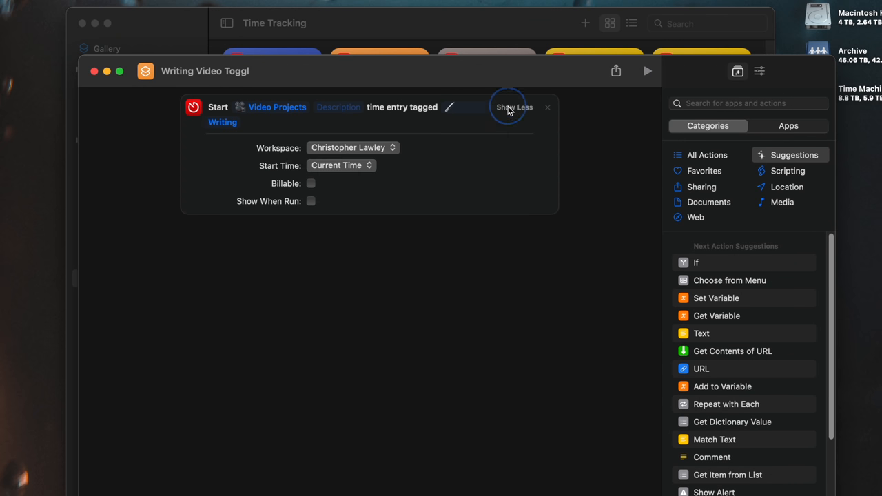
mouse_move(529, 273)
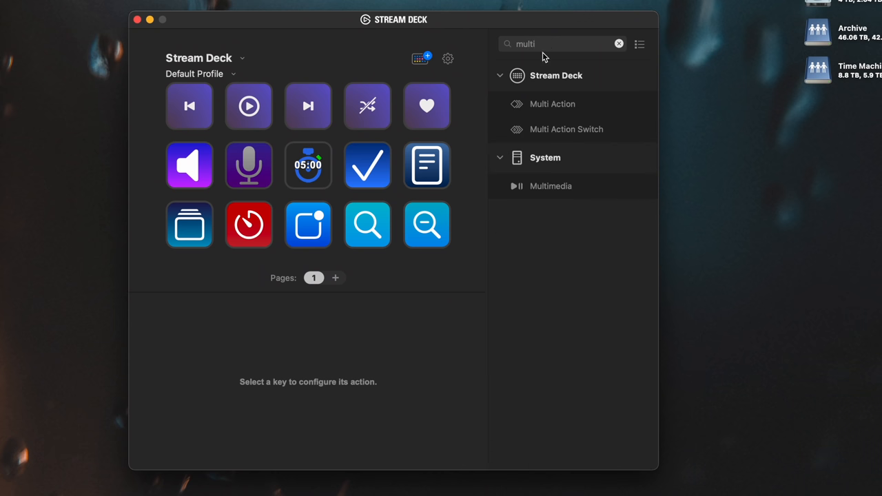
mouse_move(579, 107)
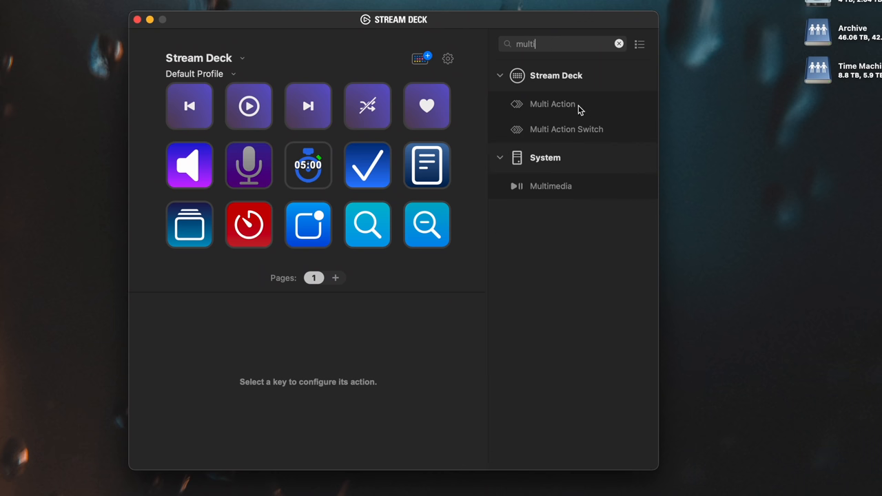
Inspect the blue Multi Action key and list its eight app-opening steps.
click(309, 225)
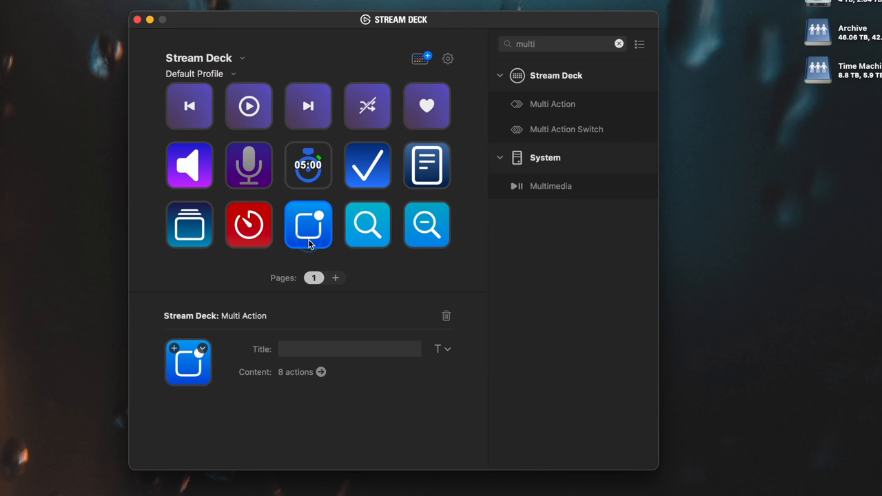
click(320, 372)
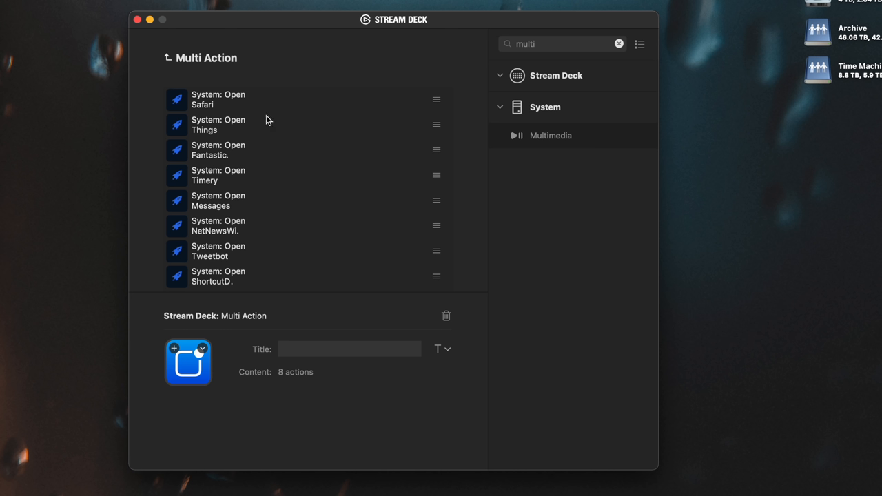
mouse_move(264, 173)
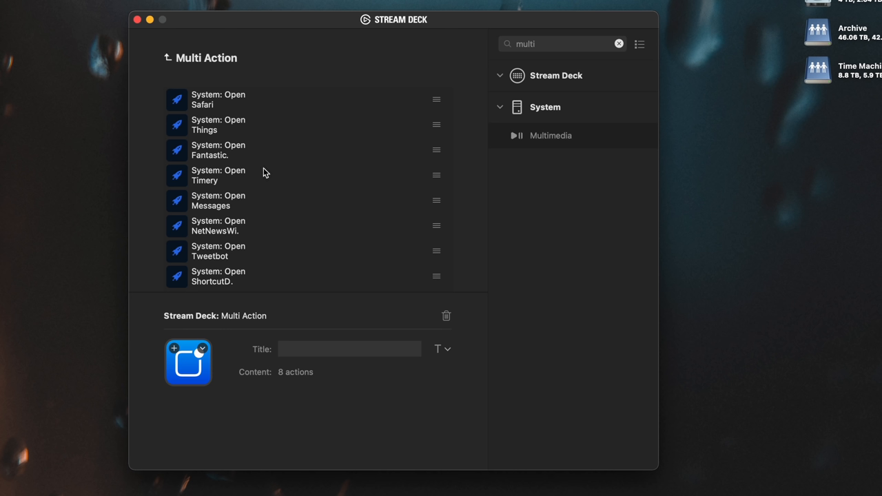
mouse_move(262, 216)
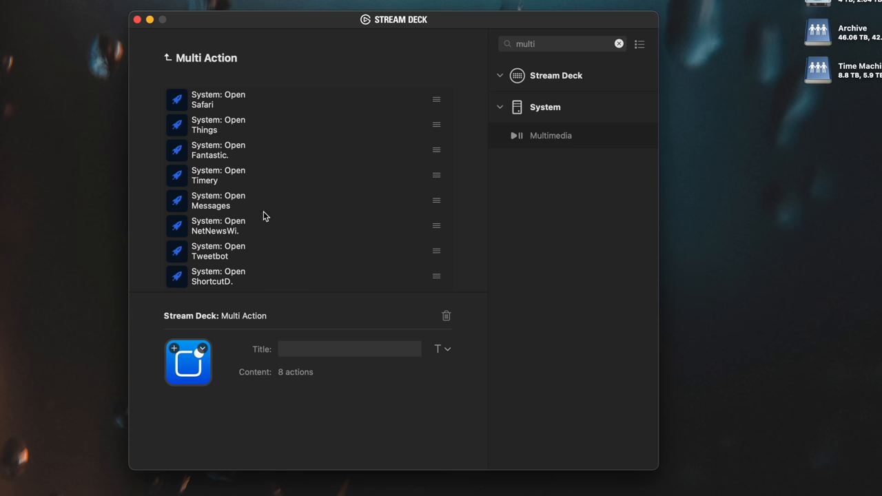